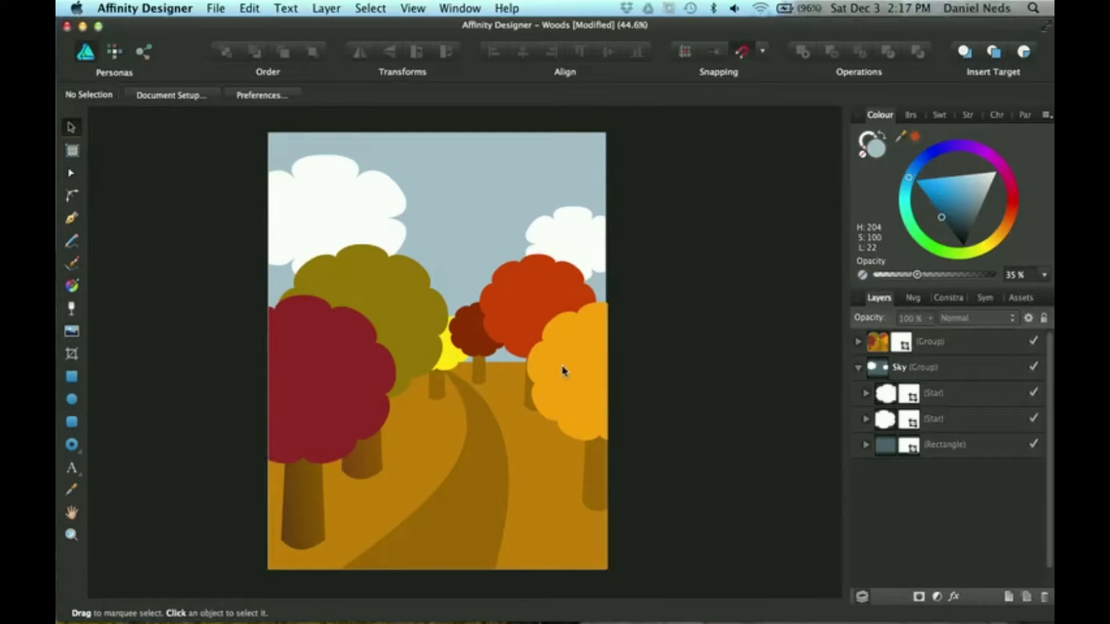
pyautogui.moveTo(941, 135)
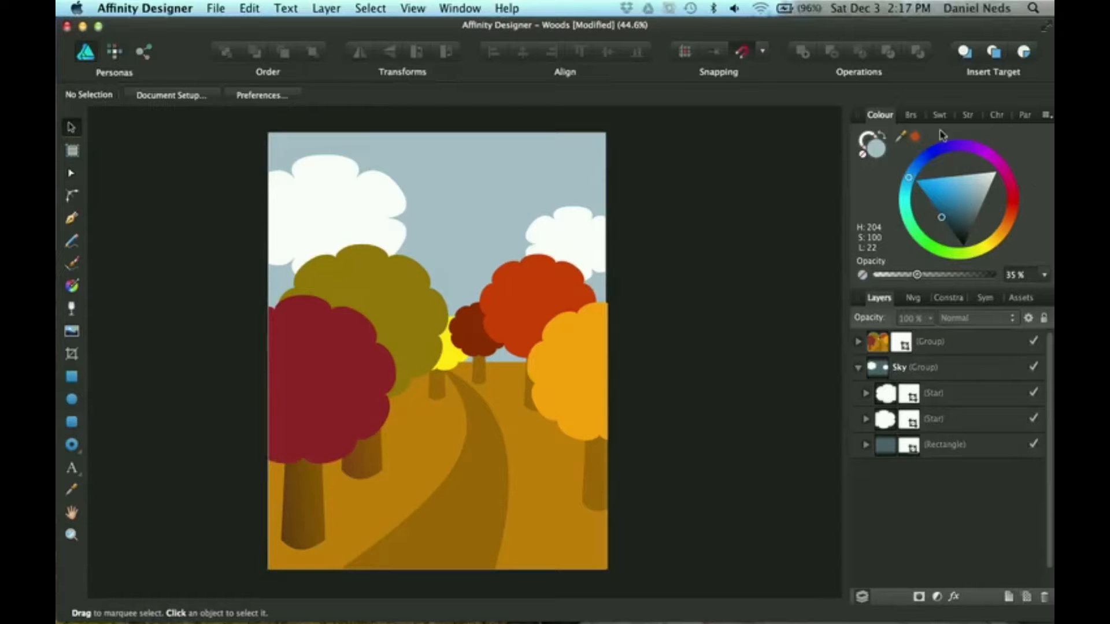
pyautogui.moveTo(890, 199)
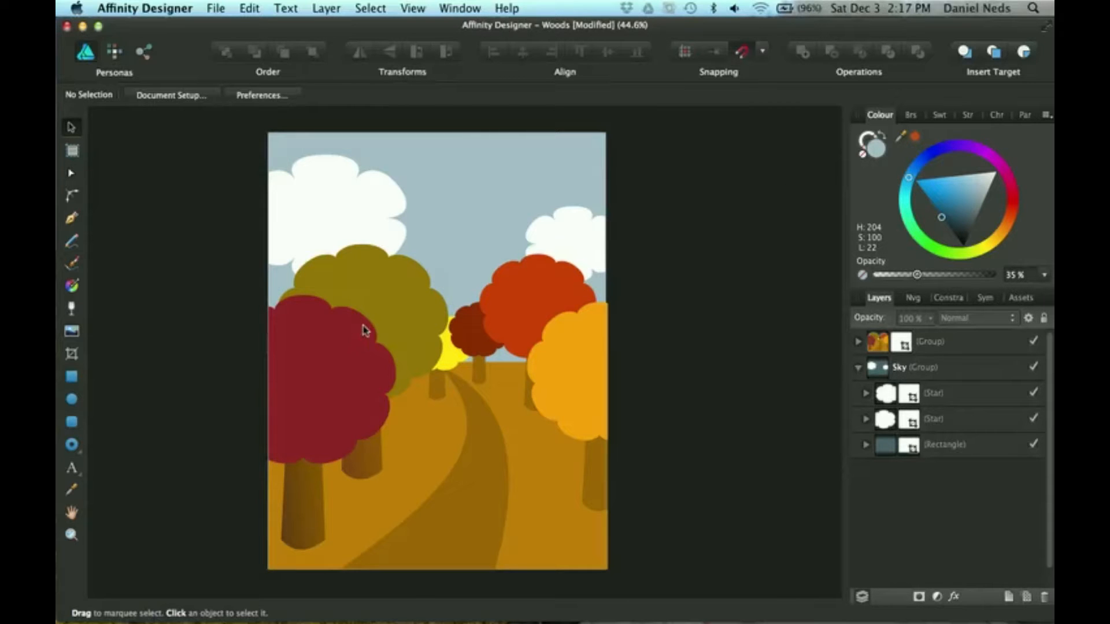
pyautogui.moveTo(909, 174)
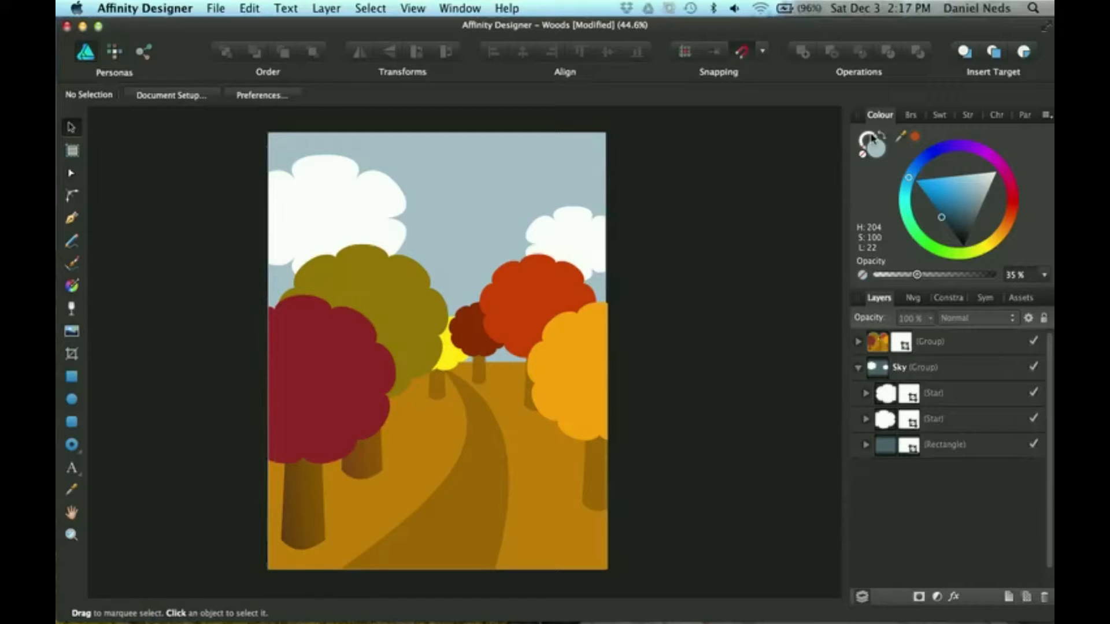
# Collapse the Sky group's contents in the Layers panel after nudging the opacity slider.
pyautogui.moveTo(913, 275); pyautogui.dragTo(1005, 275)
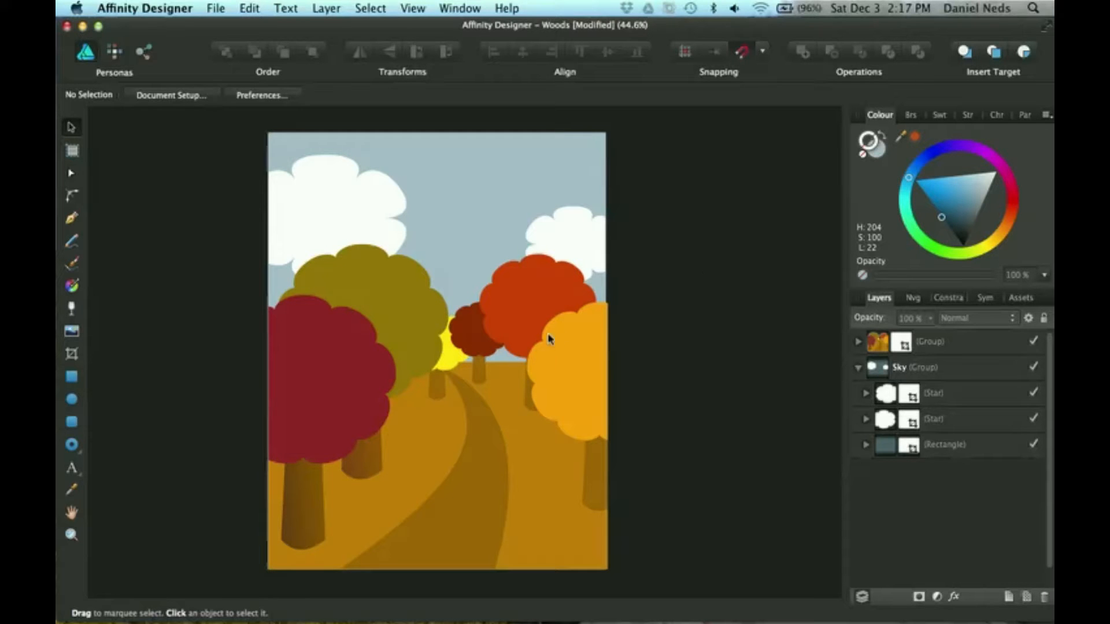
pyautogui.moveTo(555, 423)
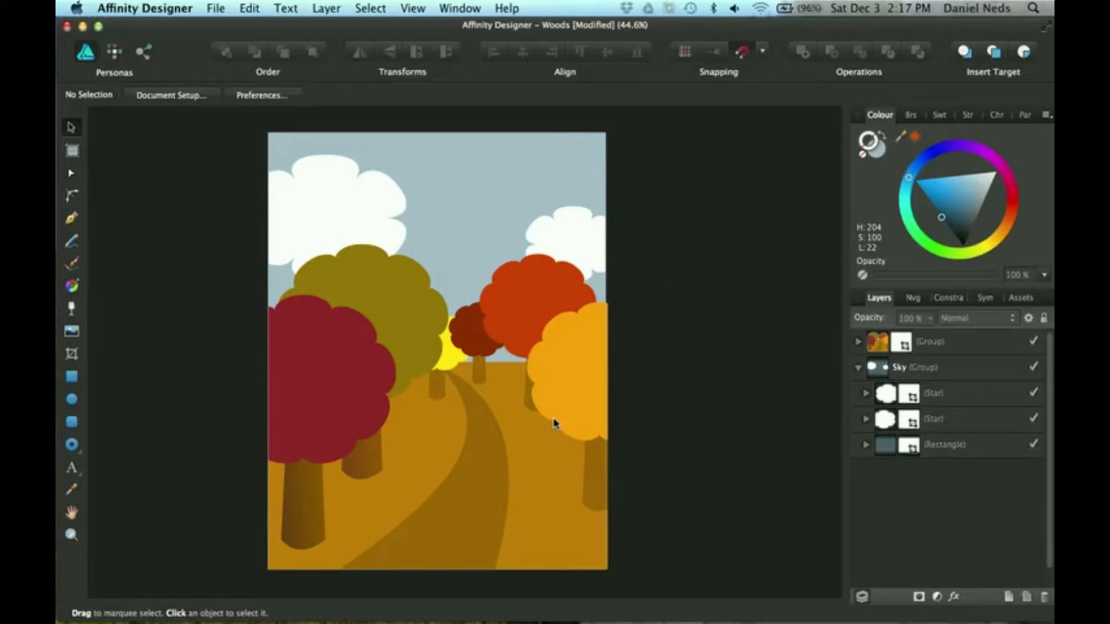
pyautogui.moveTo(1005, 274); pyautogui.dragTo(917, 274)
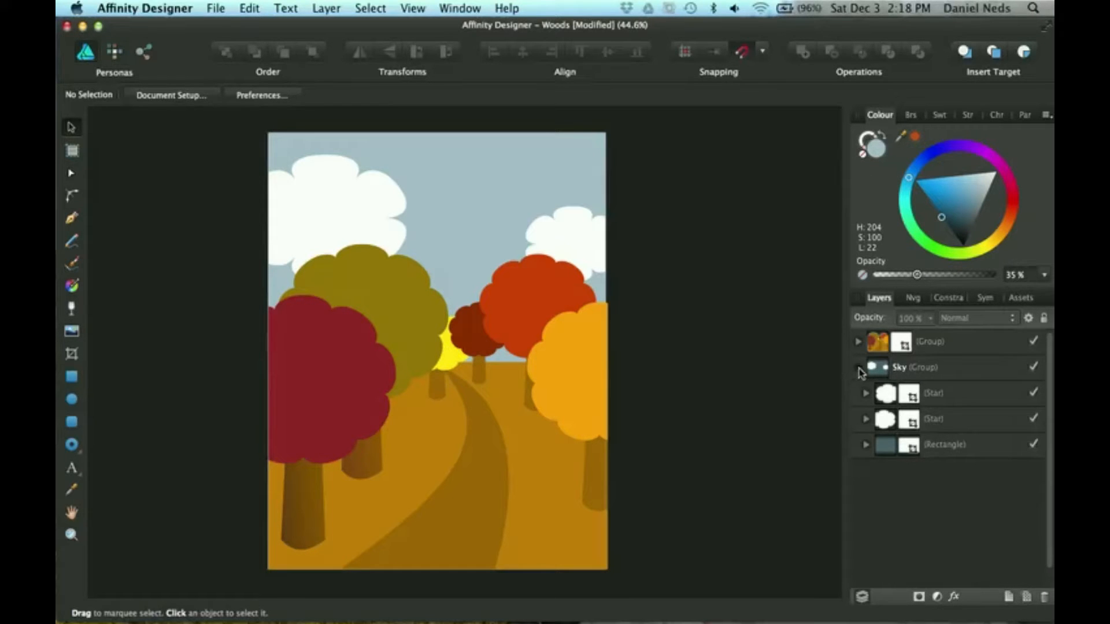
pyautogui.click(857, 367)
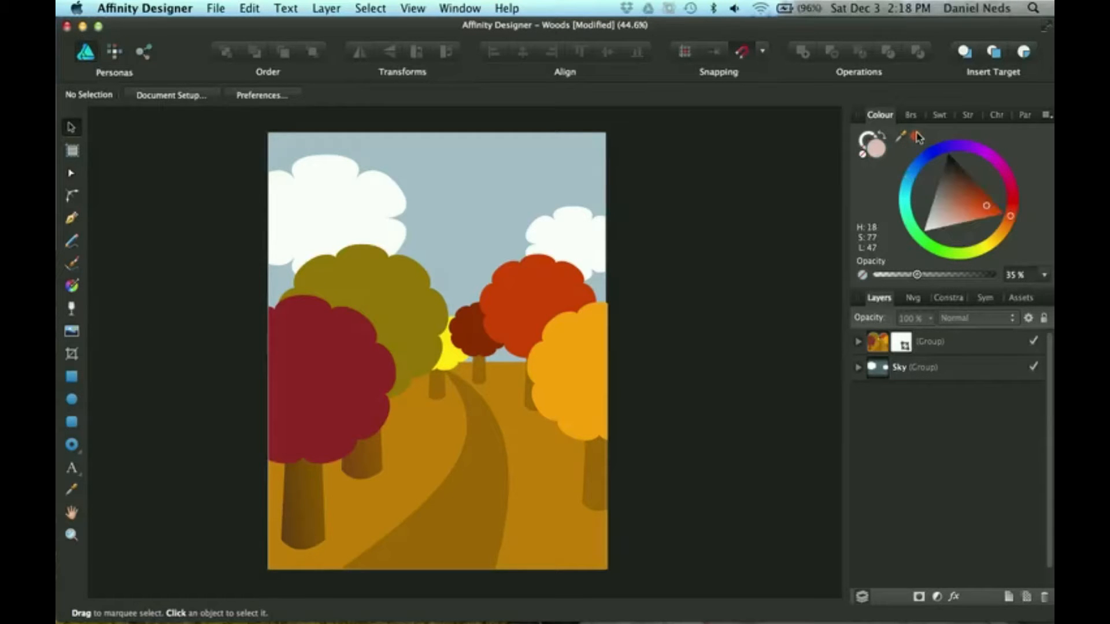
pyautogui.moveTo(924, 177)
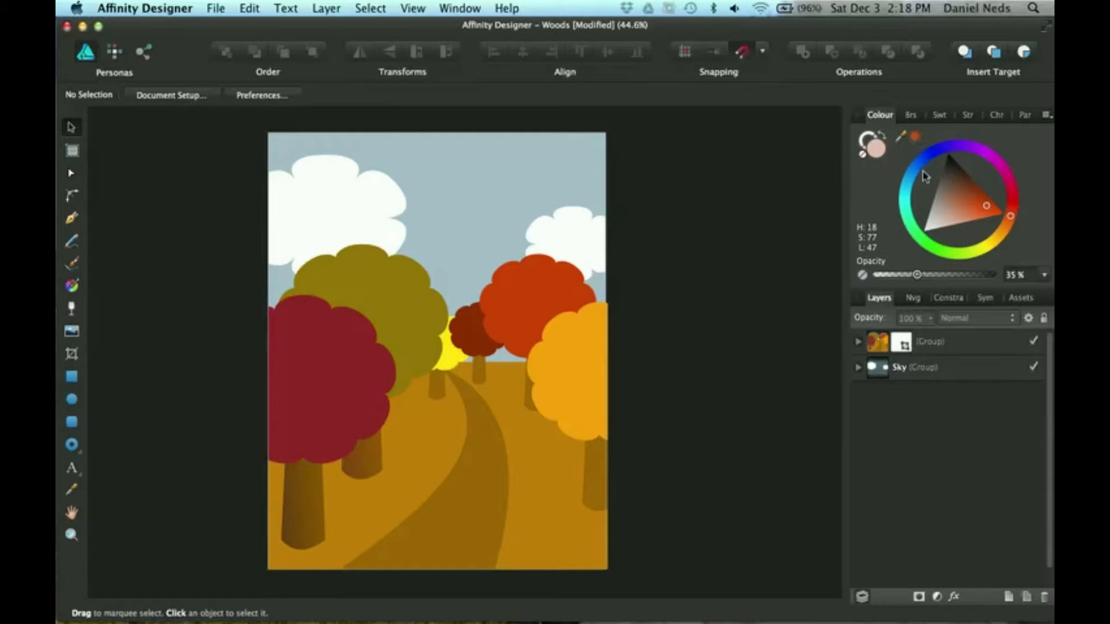
pyautogui.moveTo(963, 274)
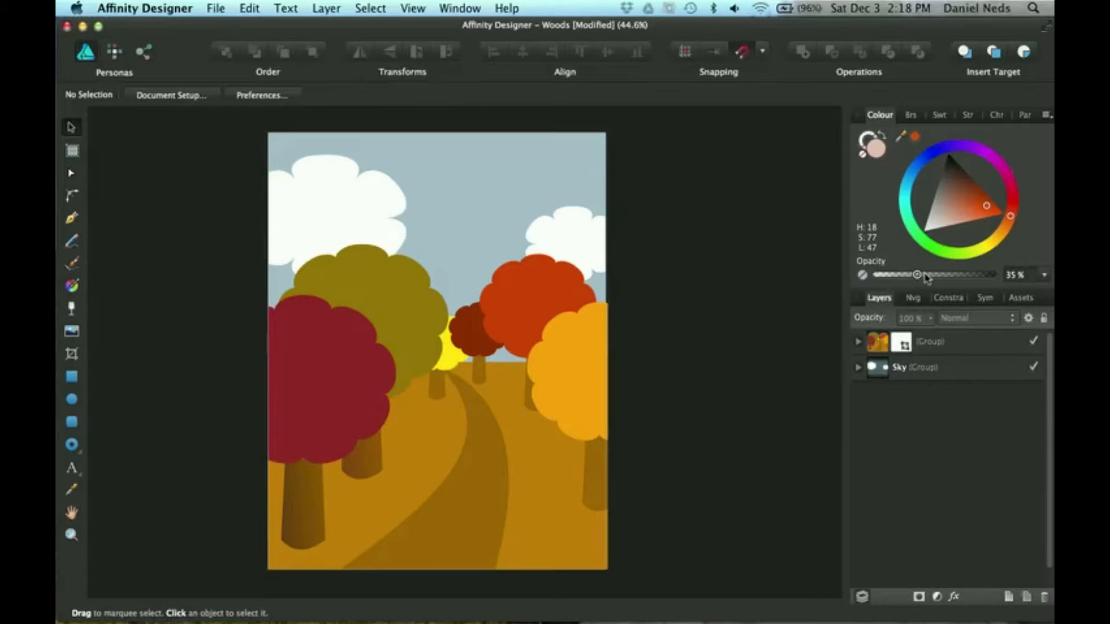
# Set the current orange-red colour's opacity to 100%, briefly dipping to 74%.
pyautogui.moveTo(916, 275); pyautogui.dragTo(991, 275)
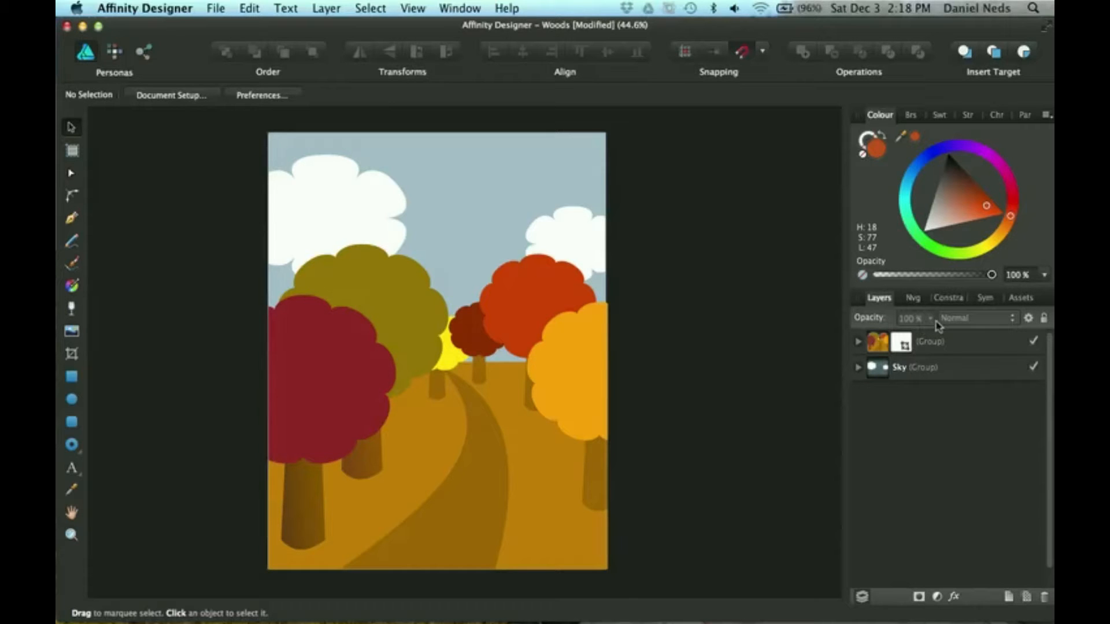
pyautogui.moveTo(927, 322)
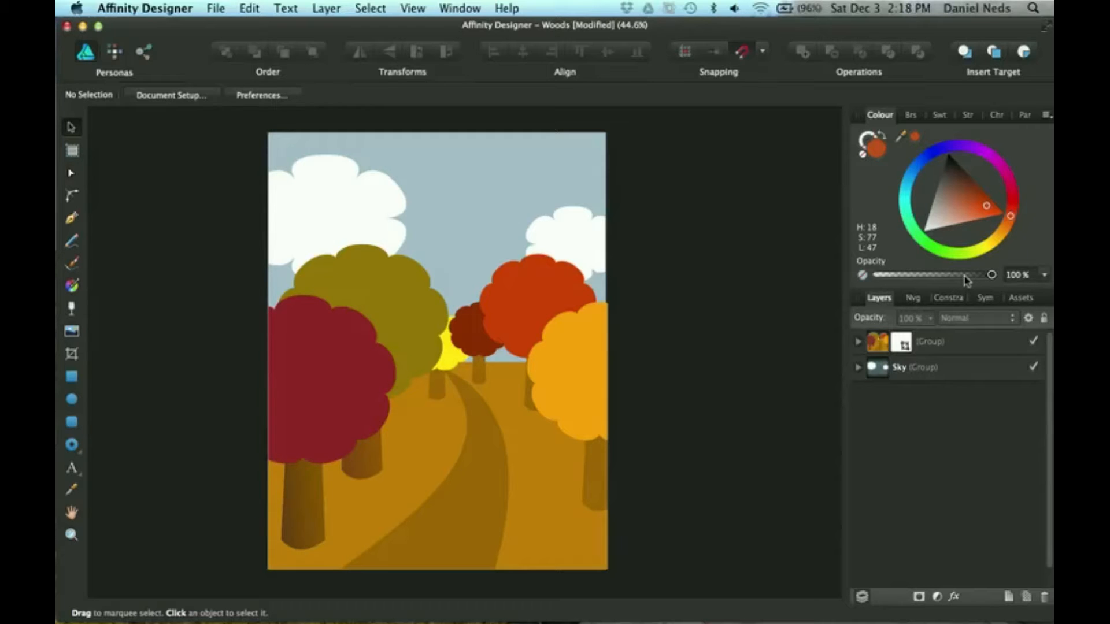
pyautogui.moveTo(991, 274); pyautogui.dragTo(962, 275)
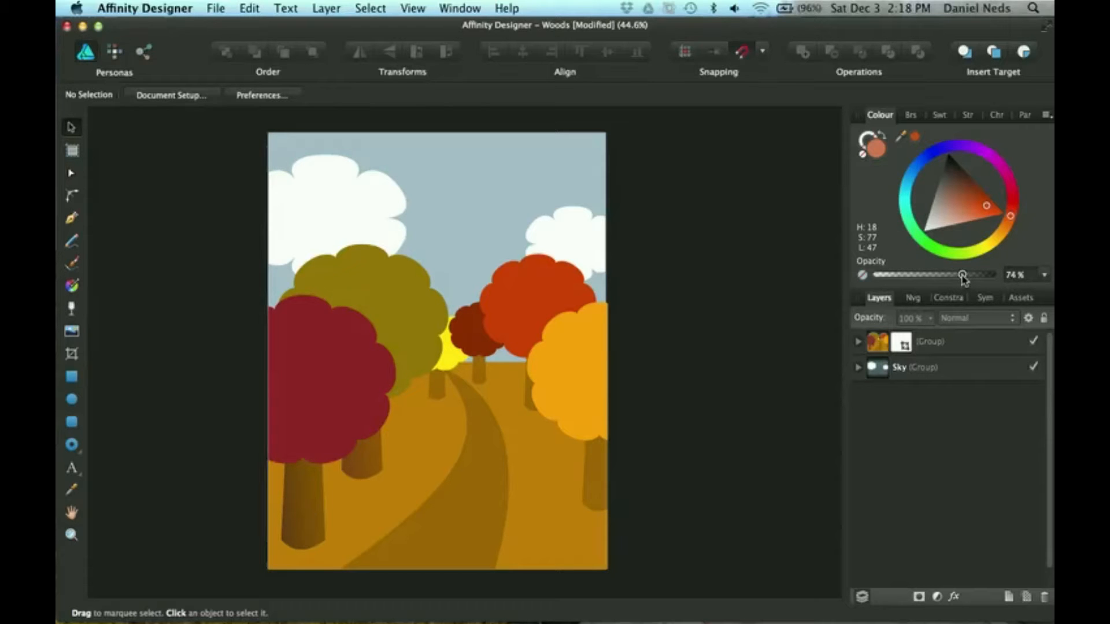
pyautogui.moveTo(963, 274); pyautogui.dragTo(994, 274)
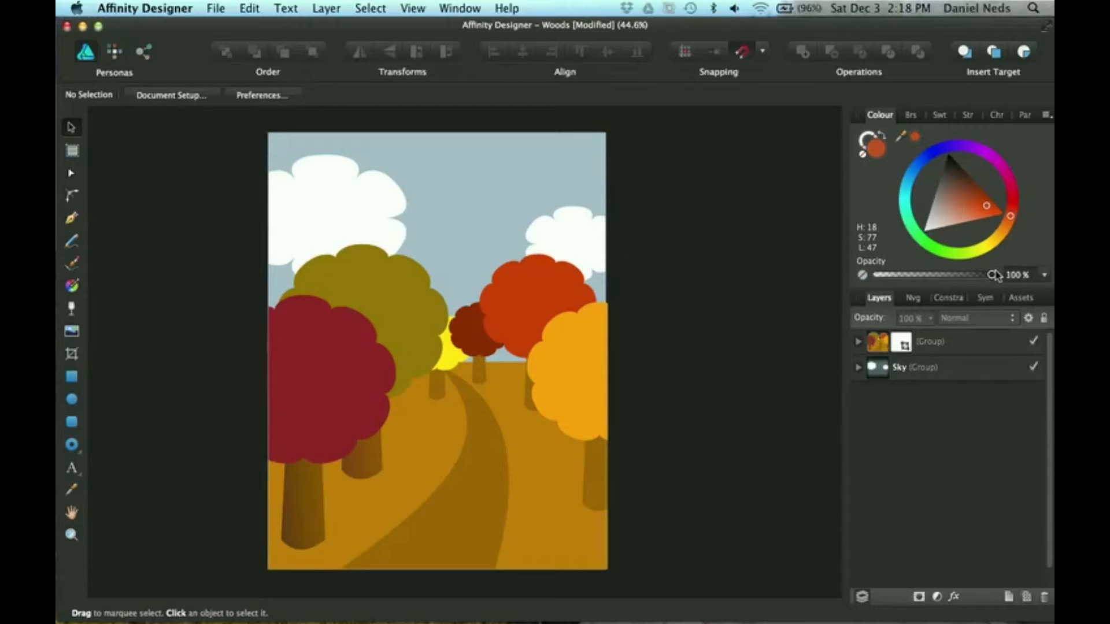
pyautogui.moveTo(902, 257)
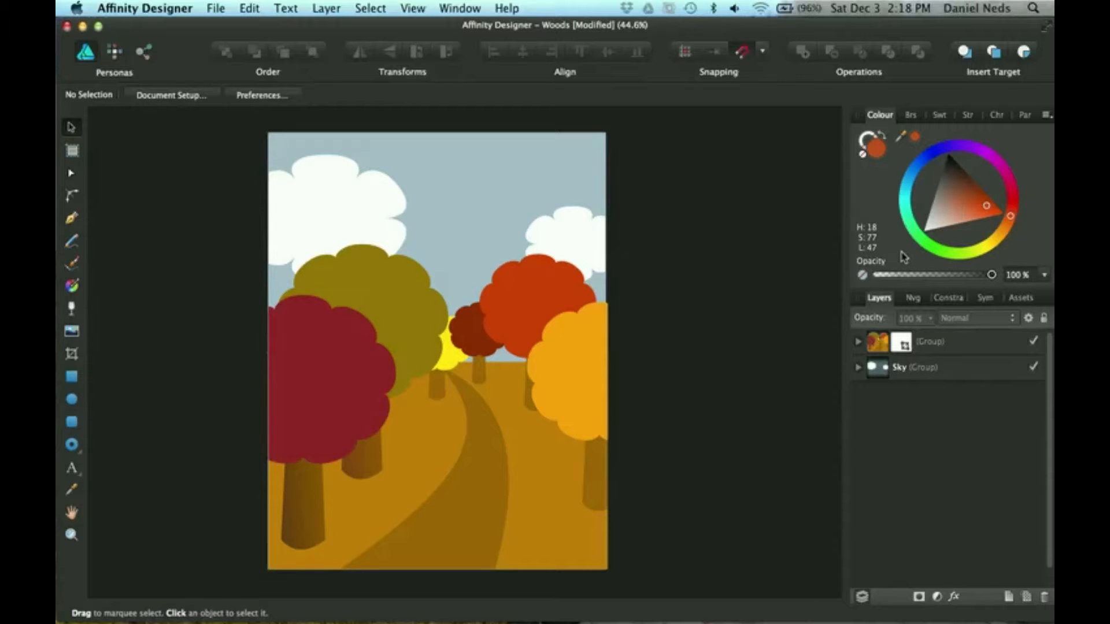
pyautogui.moveTo(890, 336)
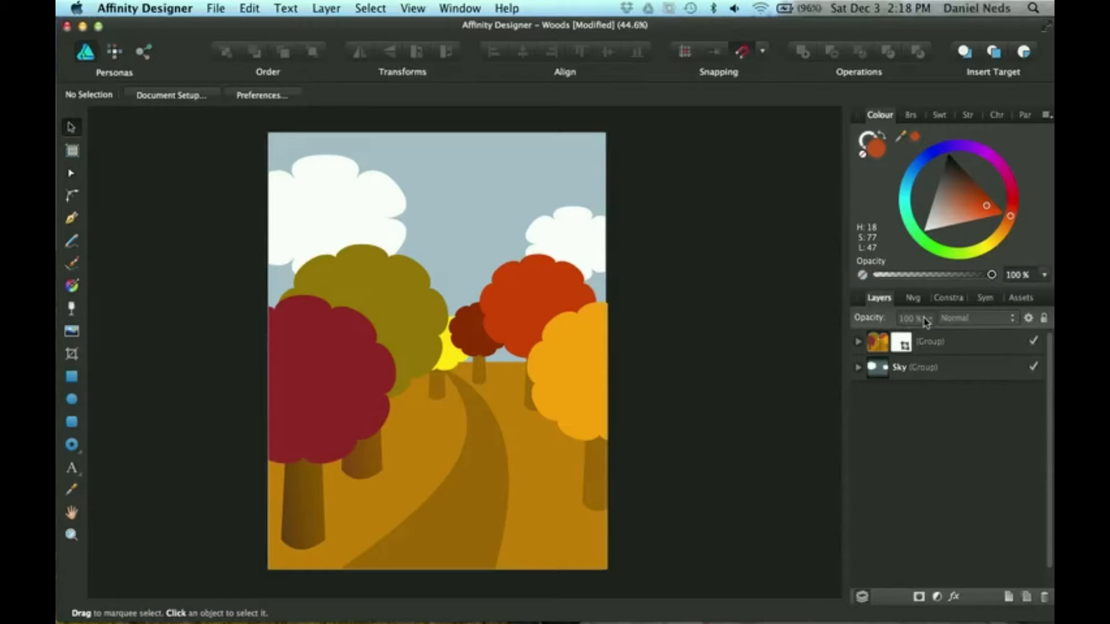
pyautogui.click(930, 341)
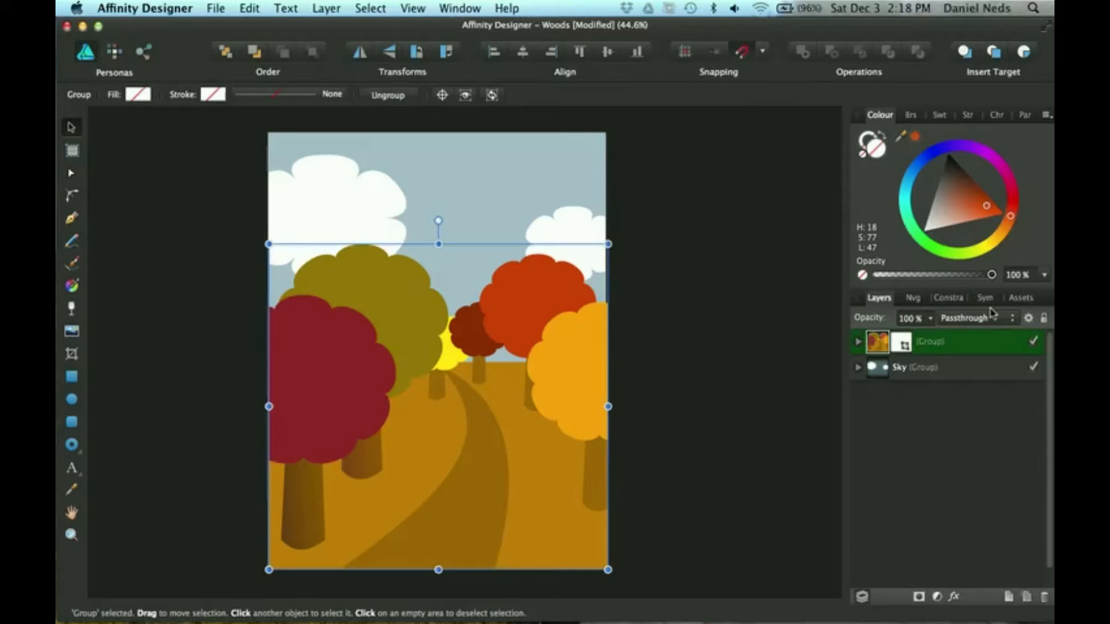
pyautogui.moveTo(991, 274); pyautogui.dragTo(940, 275)
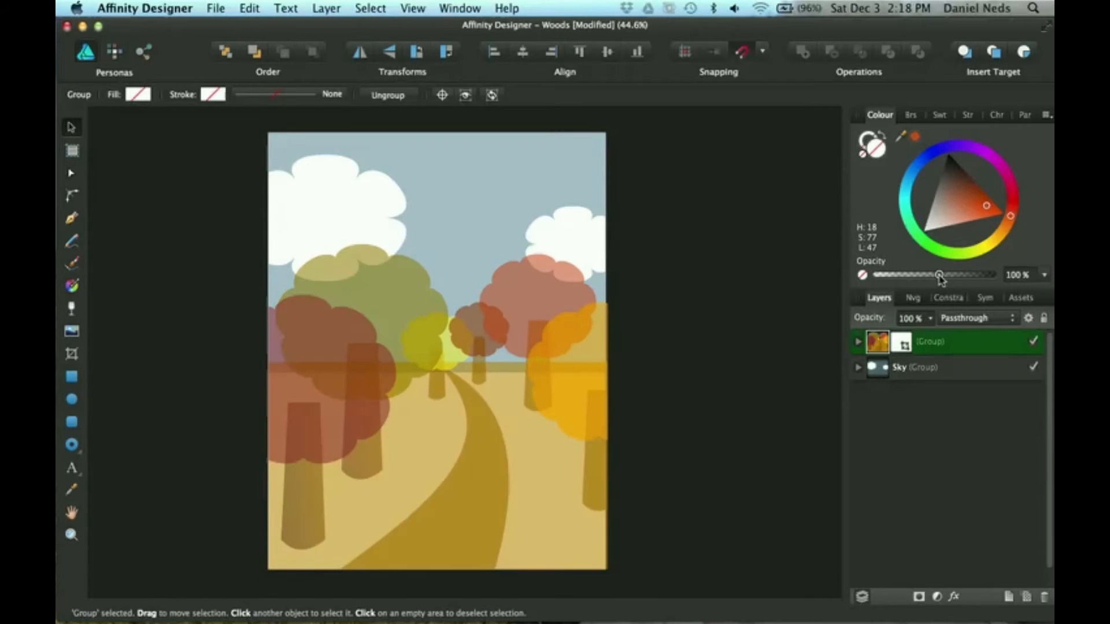
pyautogui.moveTo(939, 275); pyautogui.dragTo(990, 275)
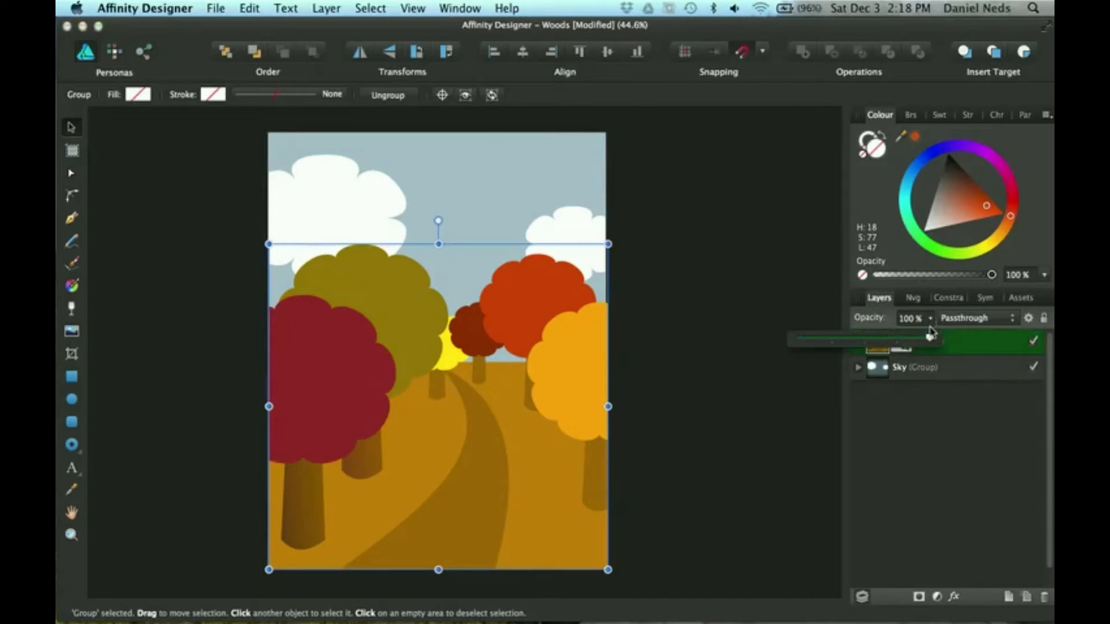
pyautogui.moveTo(927, 338); pyautogui.dragTo(913, 338)
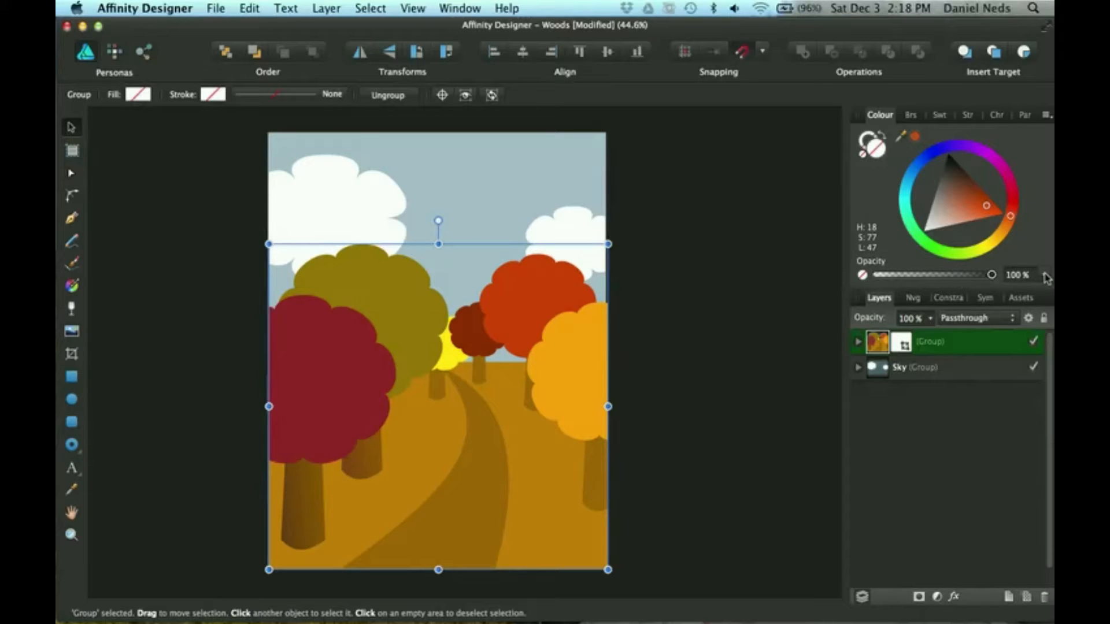
pyautogui.click(1041, 274)
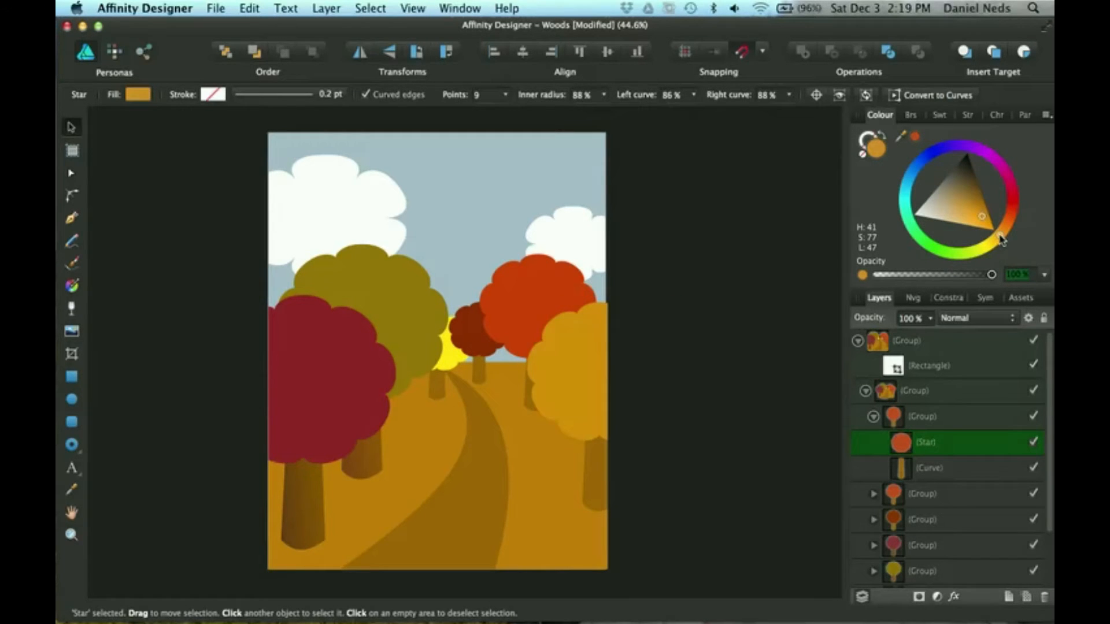
# Show the right tree crown's golden orange fill as channel sliders (RGB 212, 145, 27).
pyautogui.click(997, 239)
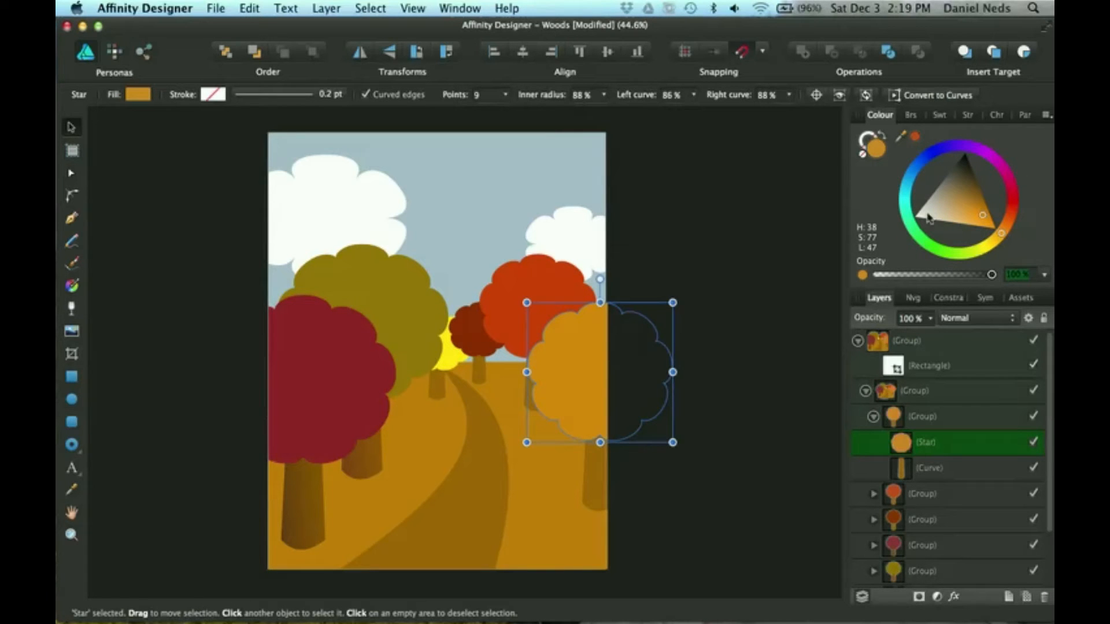
pyautogui.moveTo(970, 222)
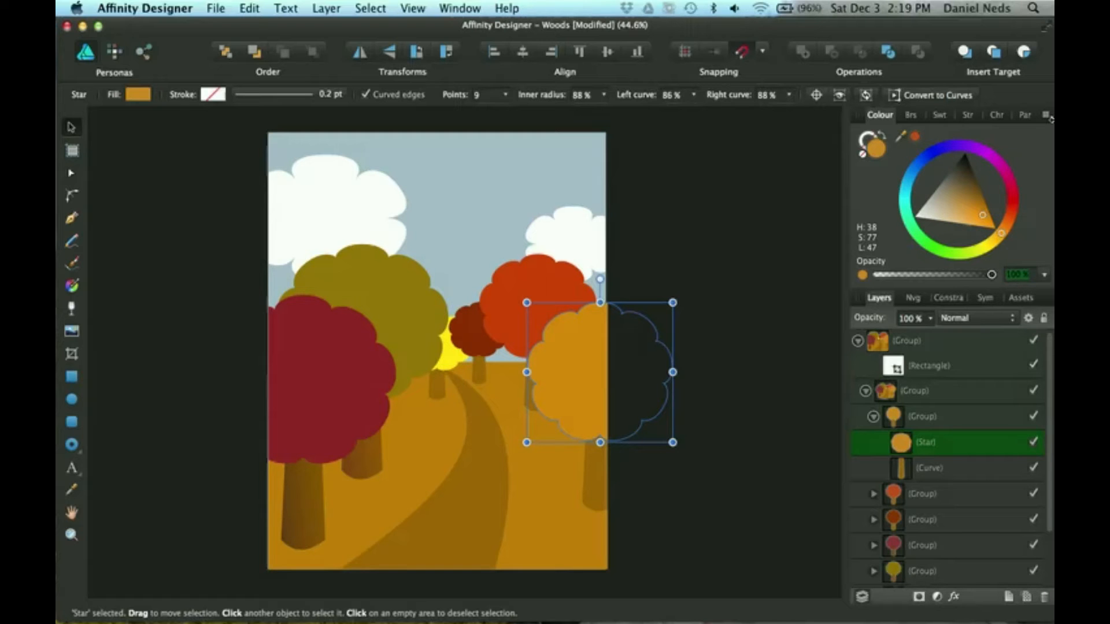
pyautogui.click(1047, 115)
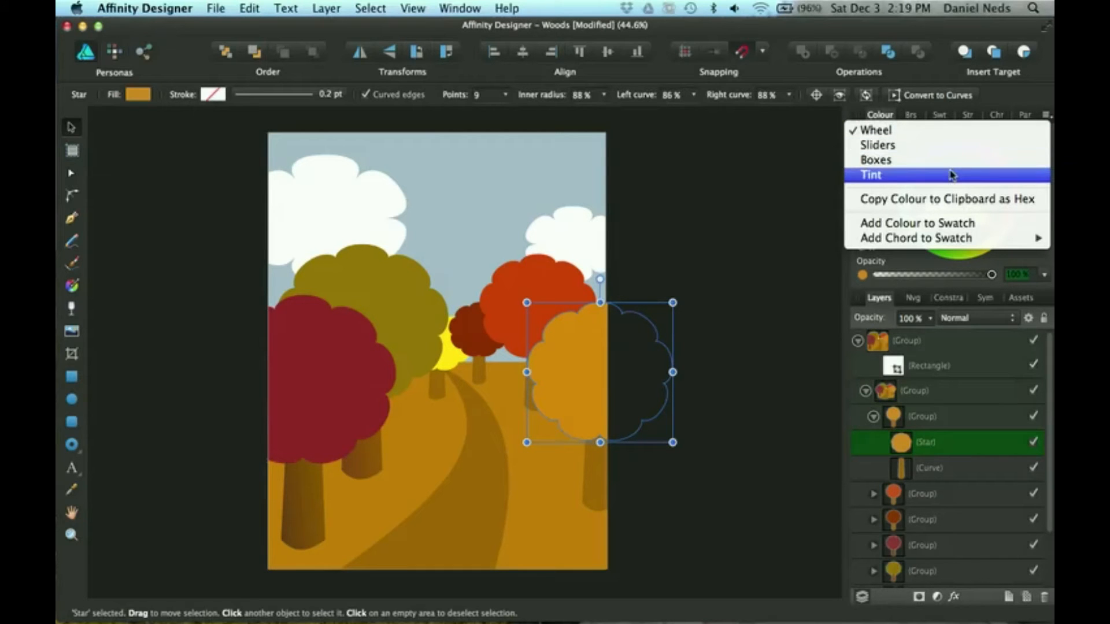
pyautogui.moveTo(917, 223)
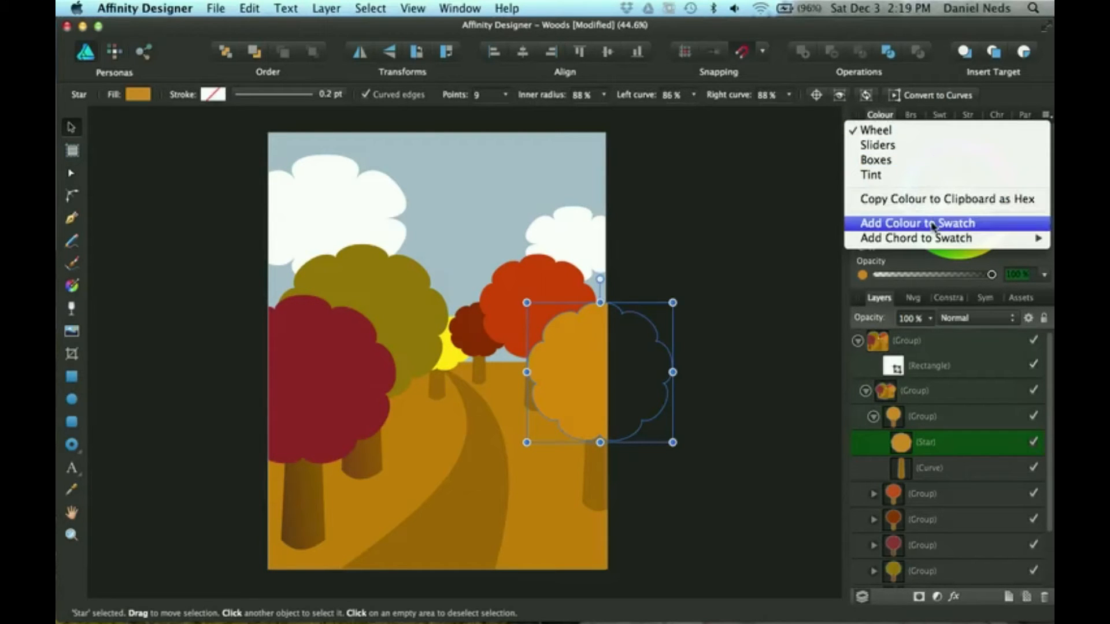
pyautogui.moveTo(915, 237)
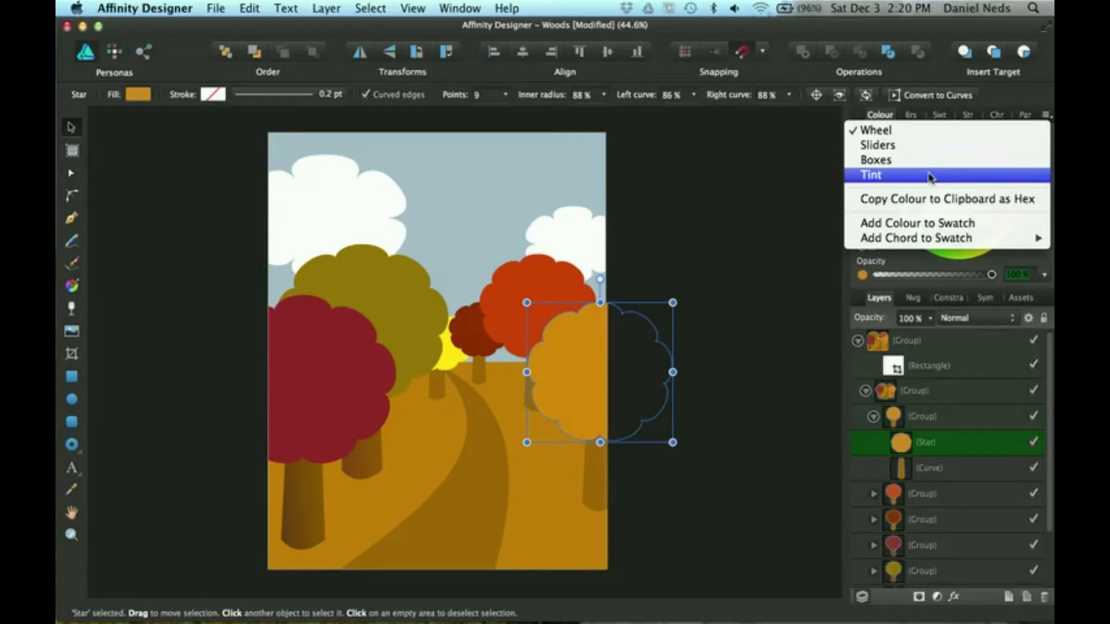
pyautogui.moveTo(902, 161)
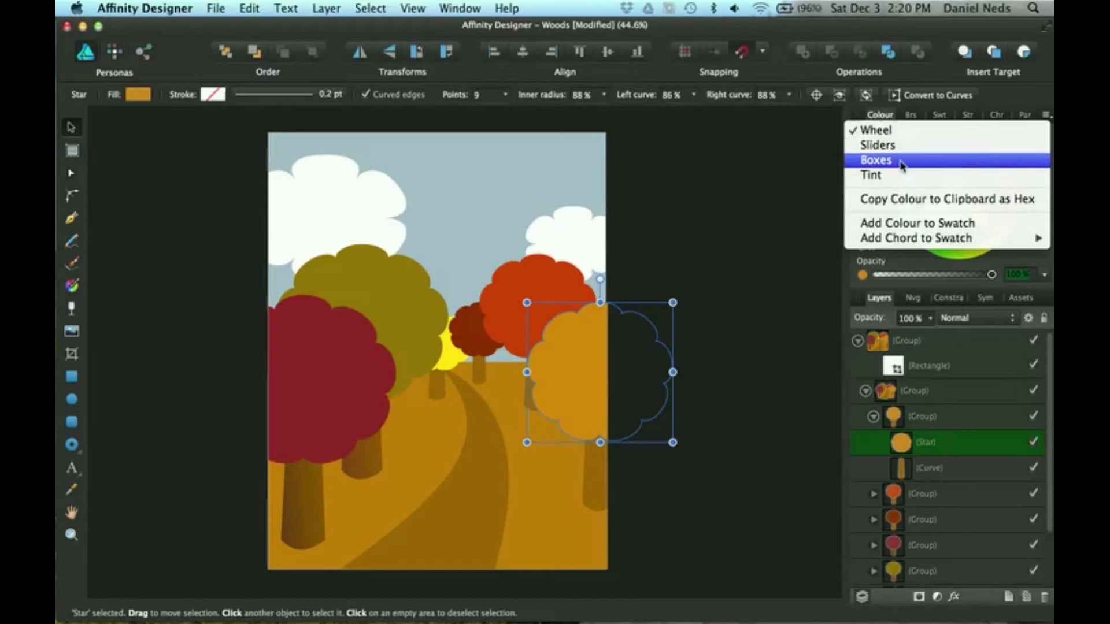
pyautogui.click(878, 144)
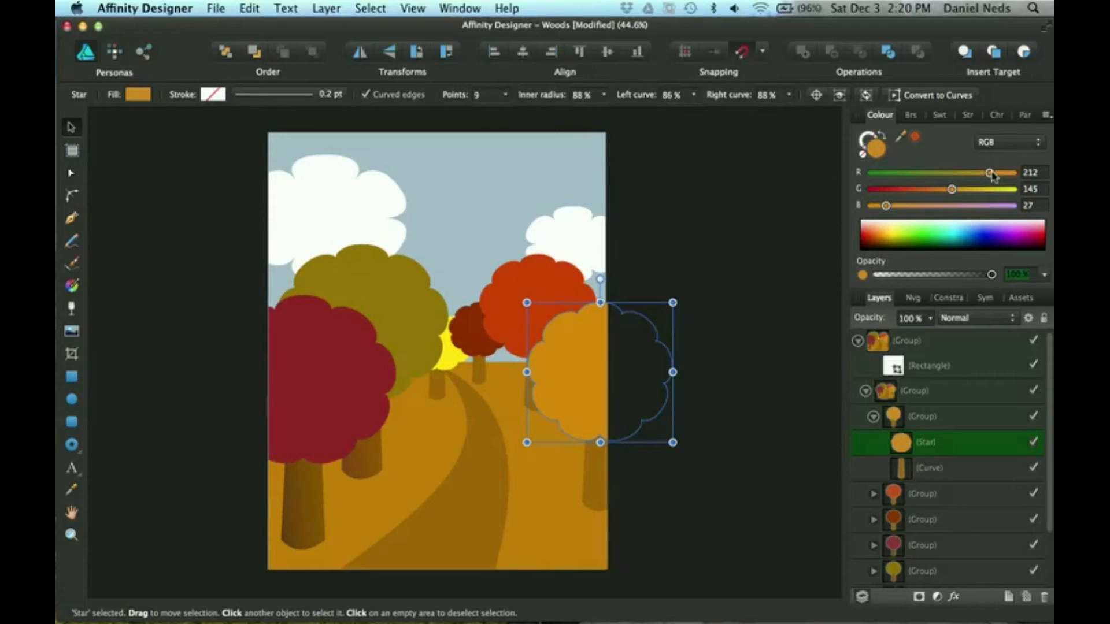
# Recolour the tree's foliage to olive green, hex 526018, via the RGB Hex model.
pyautogui.moveTo(990, 172); pyautogui.dragTo(981, 172)
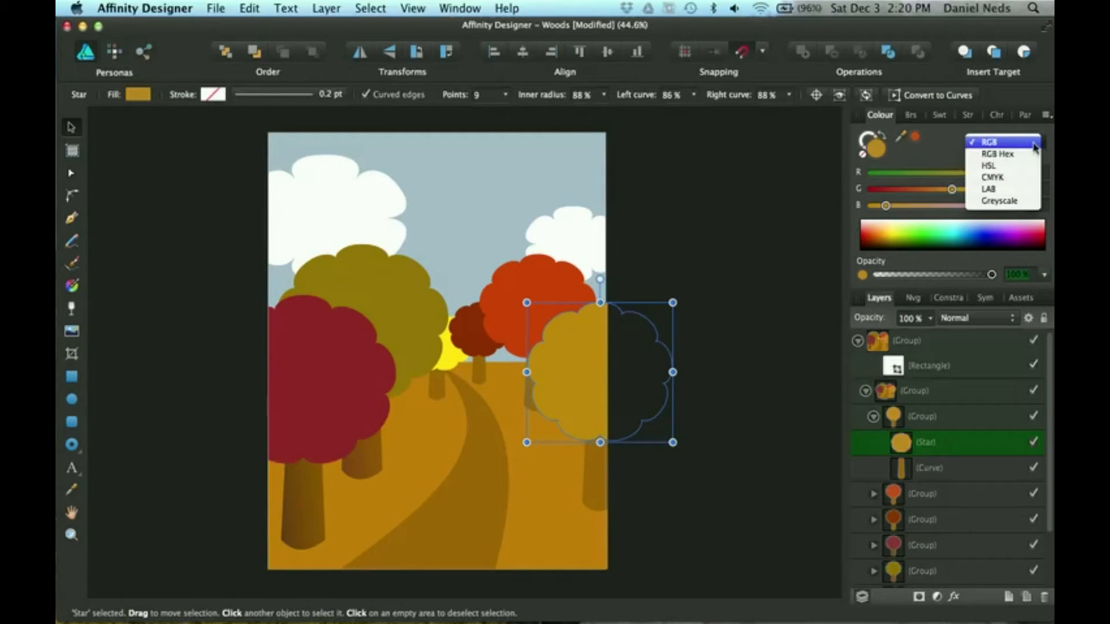
pyautogui.click(997, 155)
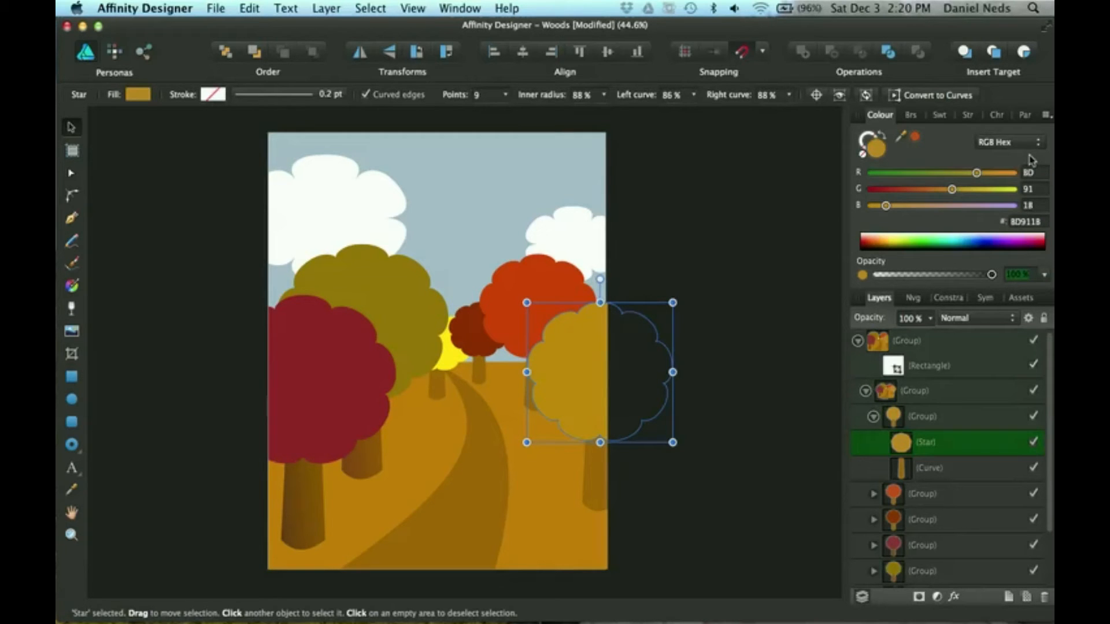
pyautogui.click(1033, 142)
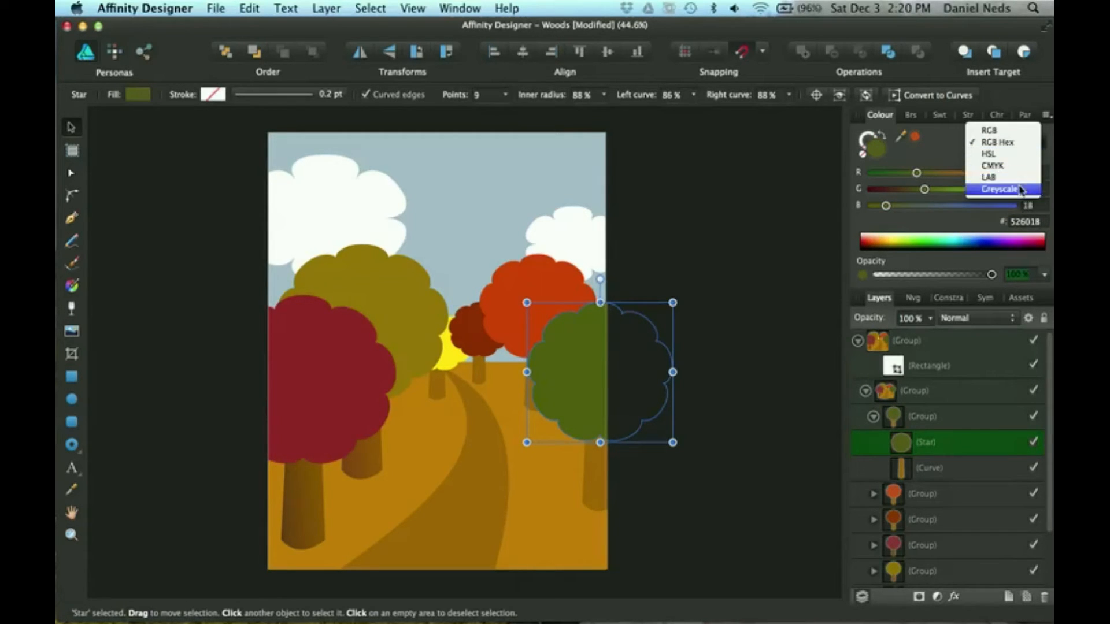
# Cycle the colour display through Greyscale and LAB models.
pyautogui.click(998, 189)
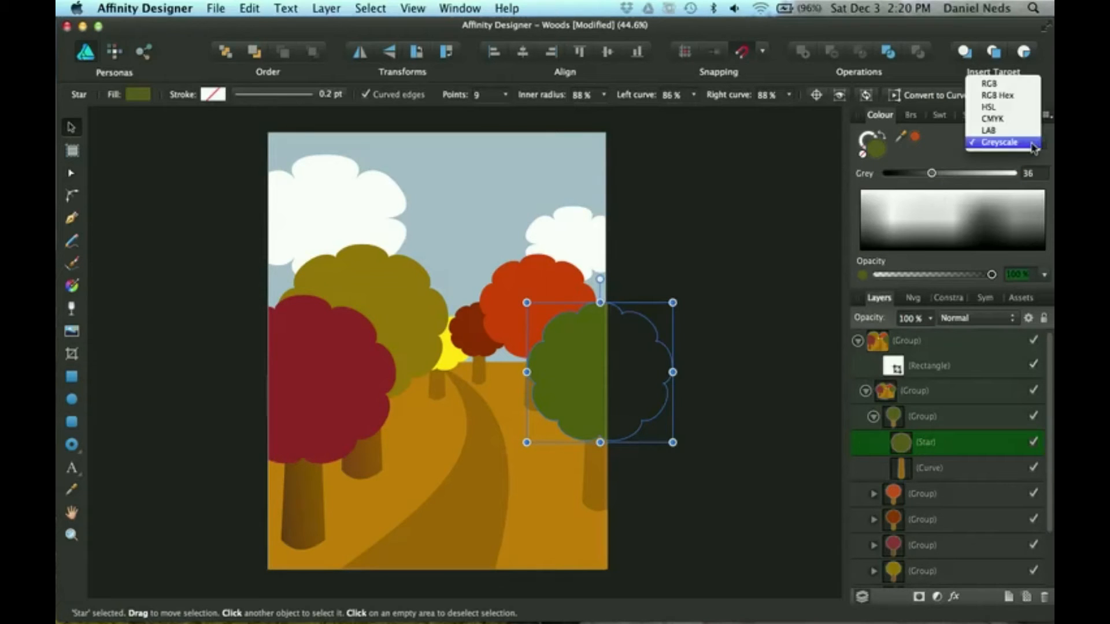
pyautogui.click(991, 130)
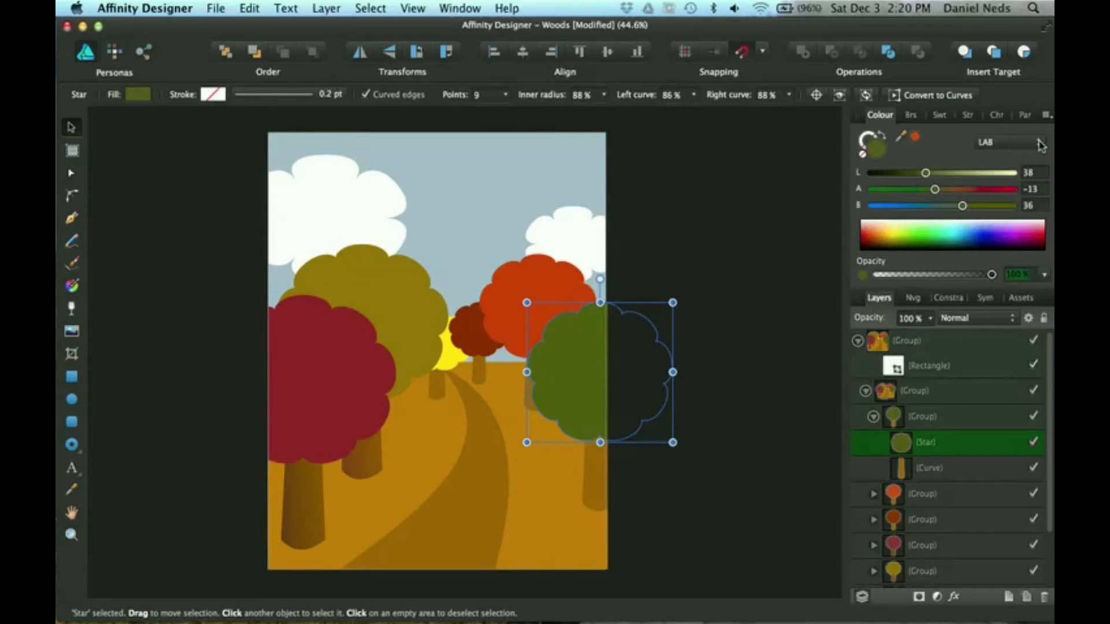
pyautogui.click(1040, 142)
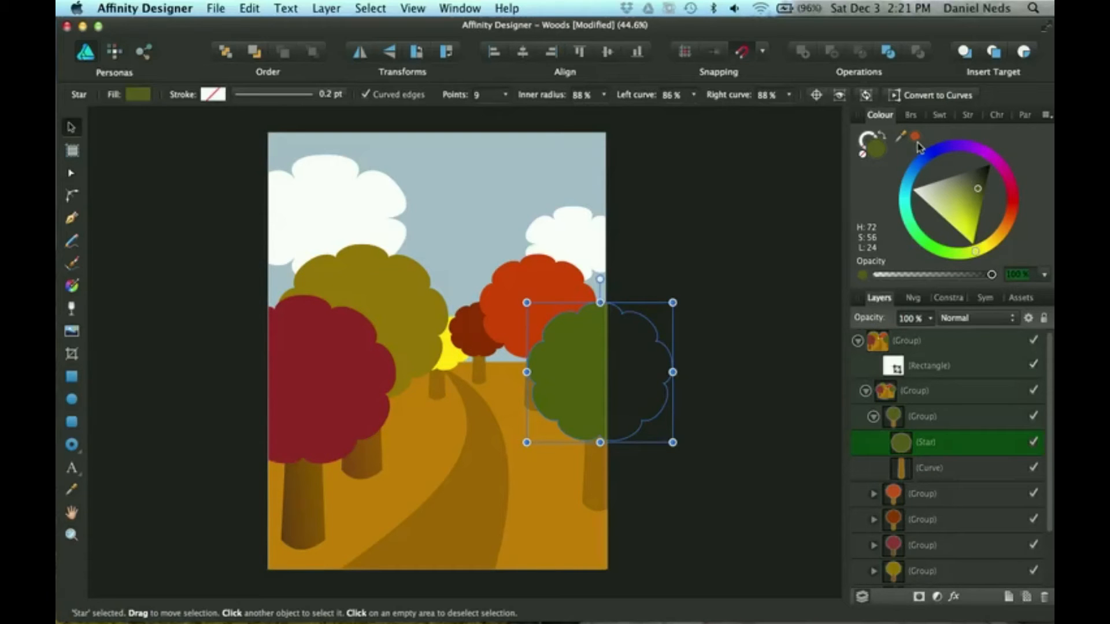
pyautogui.moveTo(902, 143)
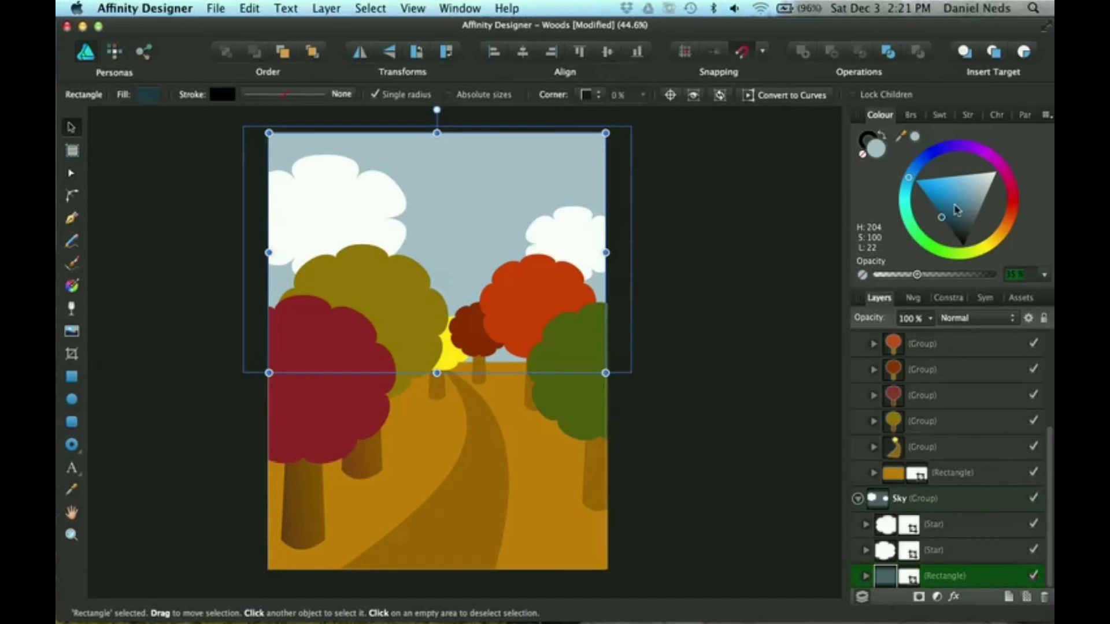
# Shift the sky's fill from dull grey-blue to a saturated cyan-blue on the hue wheel.
pyautogui.moveTo(941, 218); pyautogui.dragTo(941, 203)
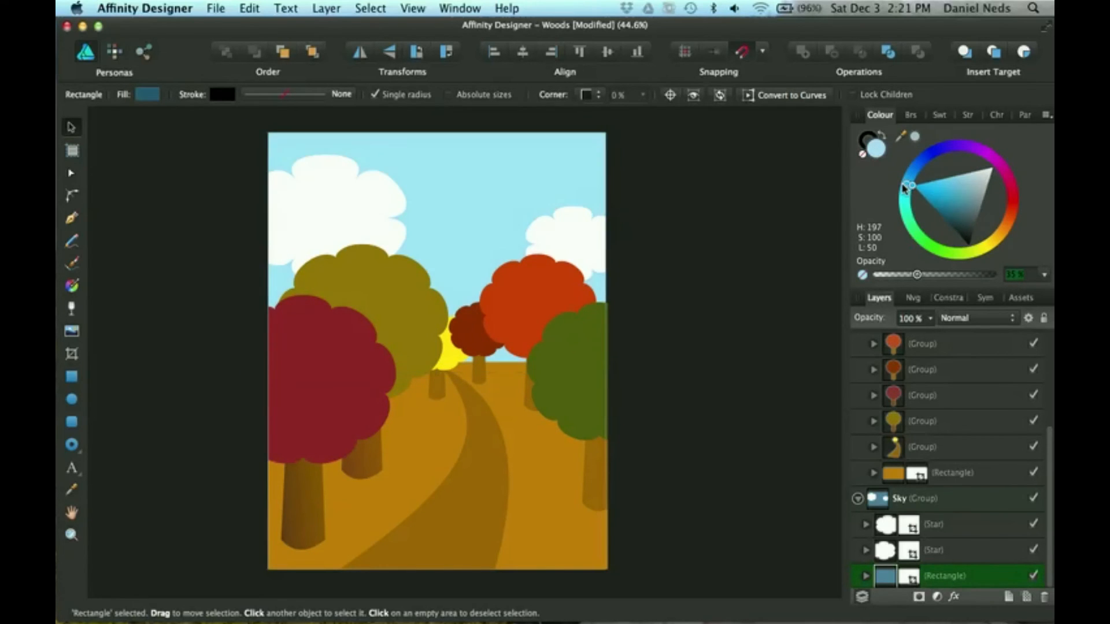
pyautogui.moveTo(909, 186); pyautogui.dragTo(902, 201)
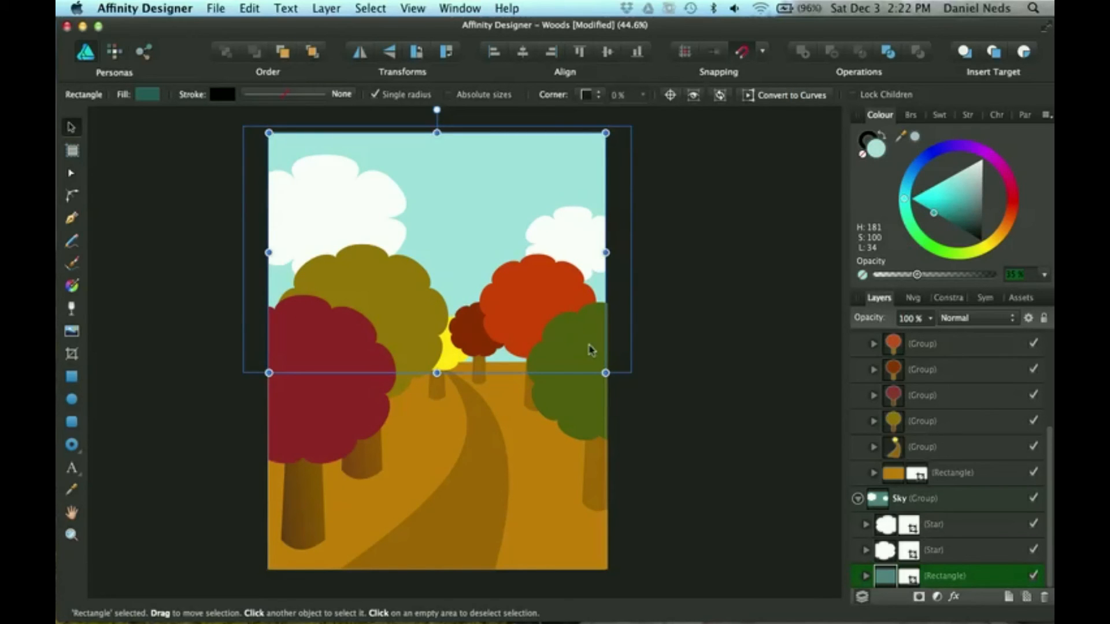
pyautogui.moveTo(200, 283)
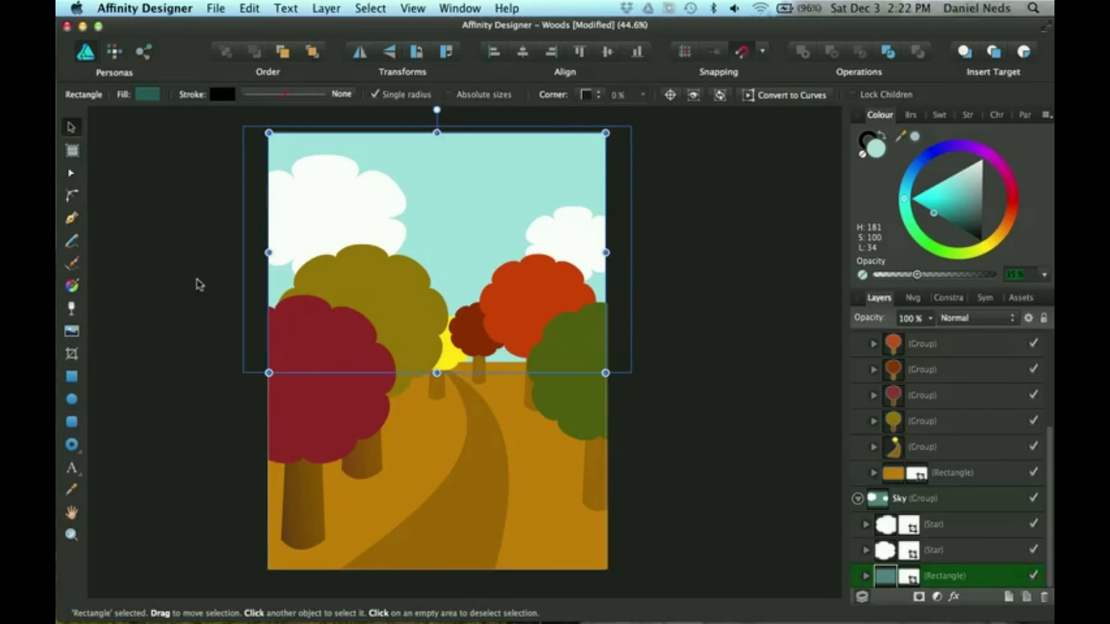
pyautogui.moveTo(71, 285)
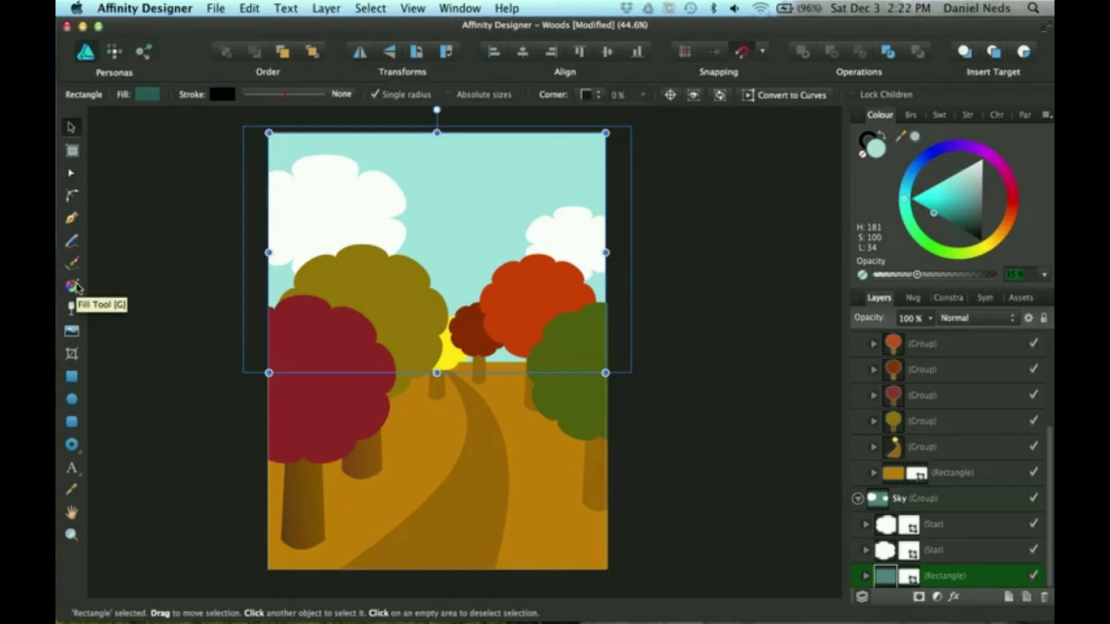
pyautogui.moveTo(58, 393)
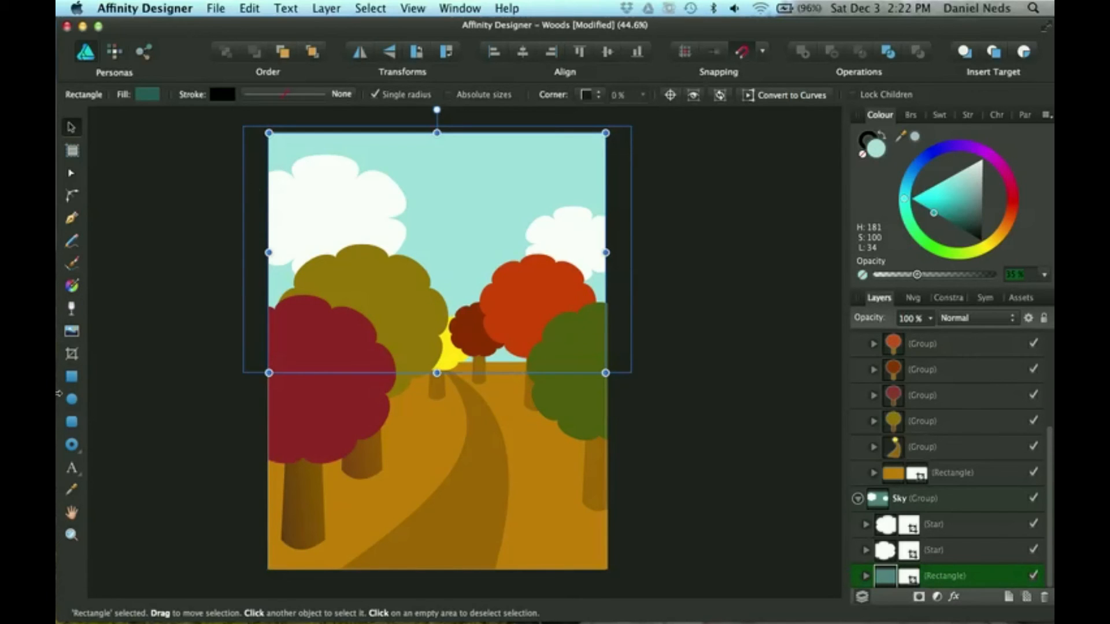
pyautogui.moveTo(658, 231)
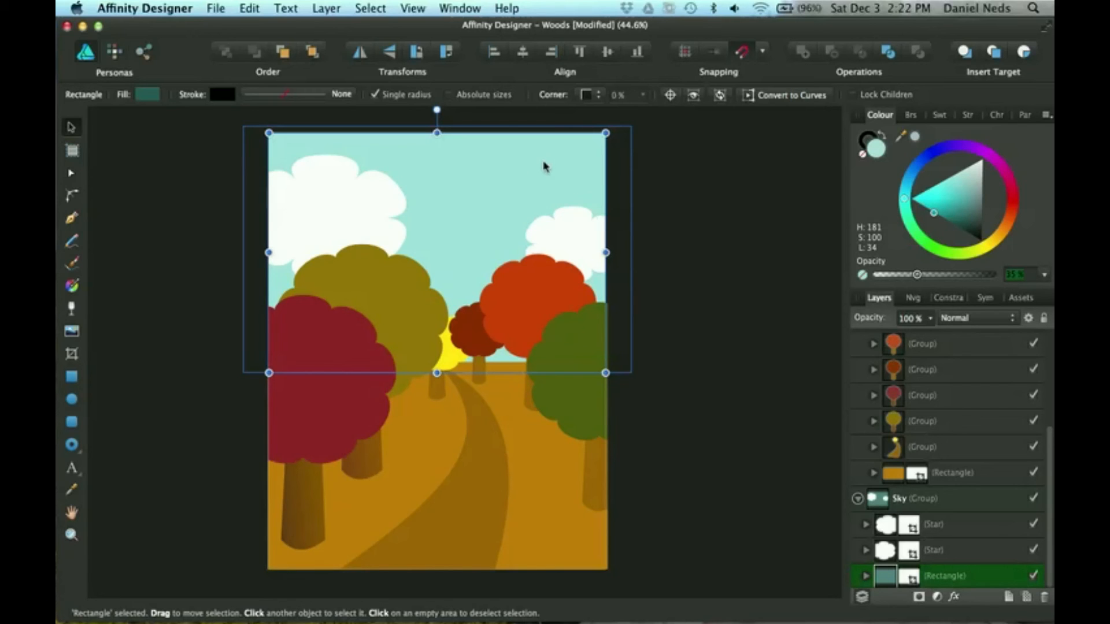
pyautogui.moveTo(639, 310)
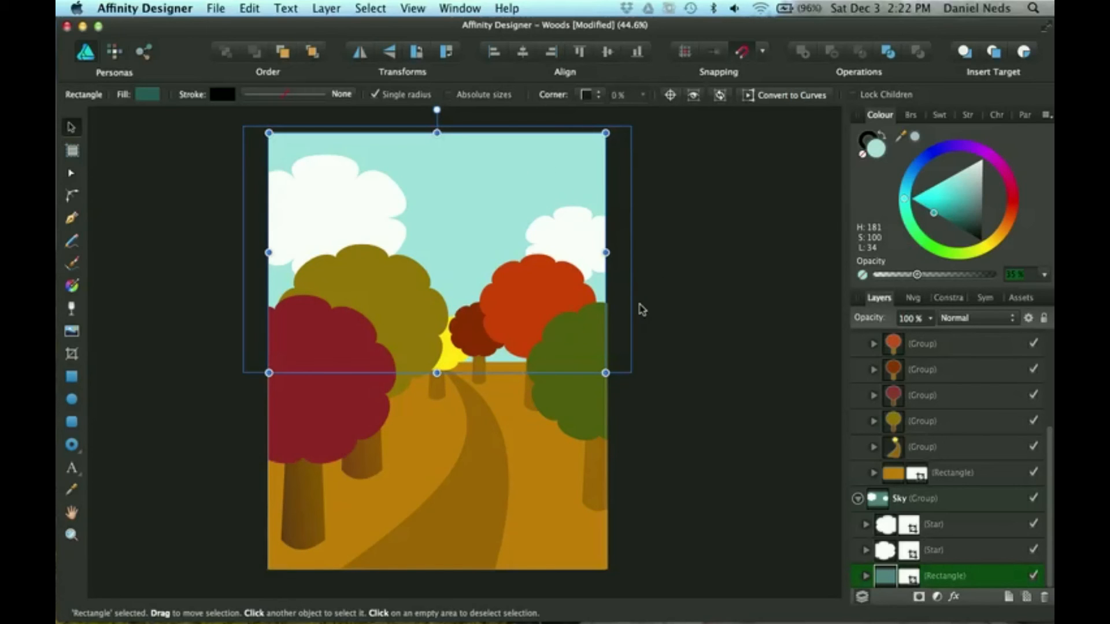